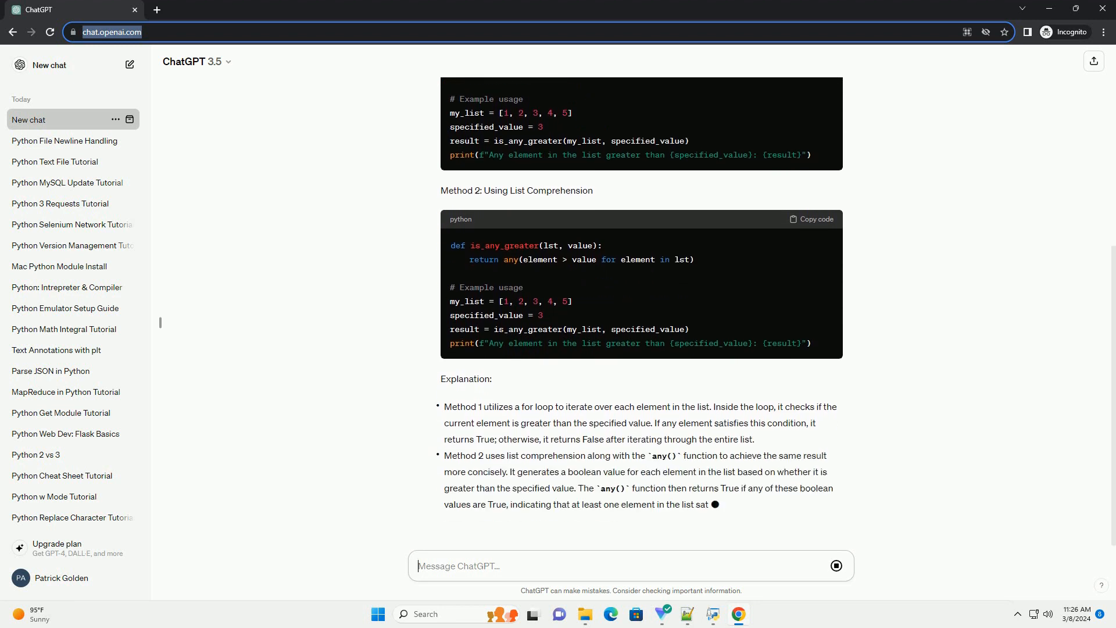
# Step: Scroll down through ChatGPT's explanation of the for-loop and any() methods as it generates
pyautogui.scroll(-3)
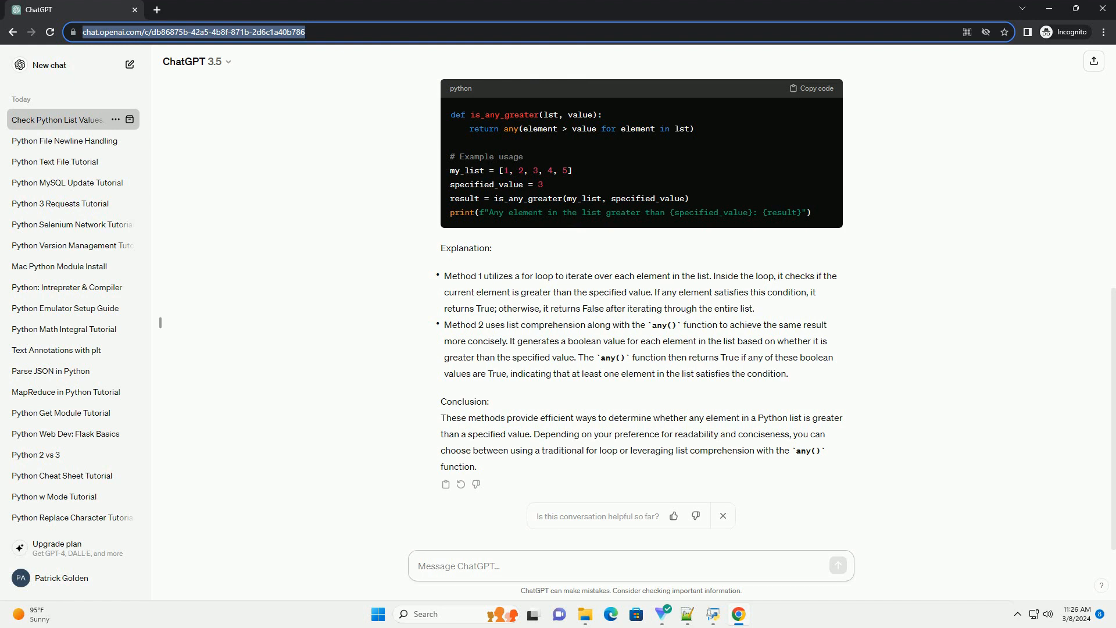
# Step: After reading the conclusion comparing for loop and any(), focus the message box for a follow-up
pyautogui.click(627, 565)
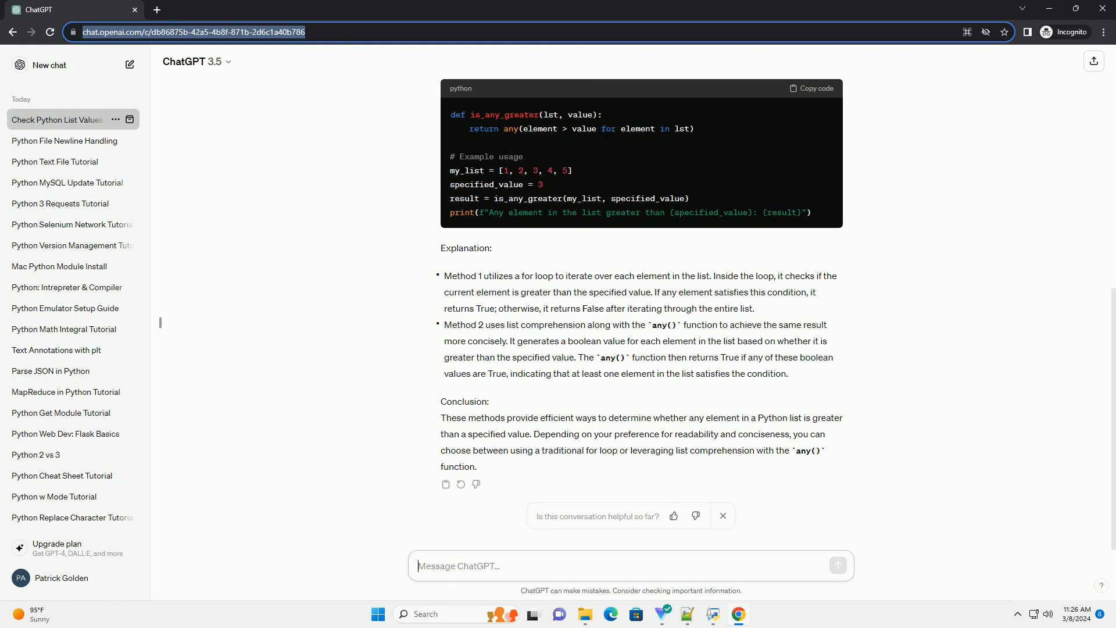